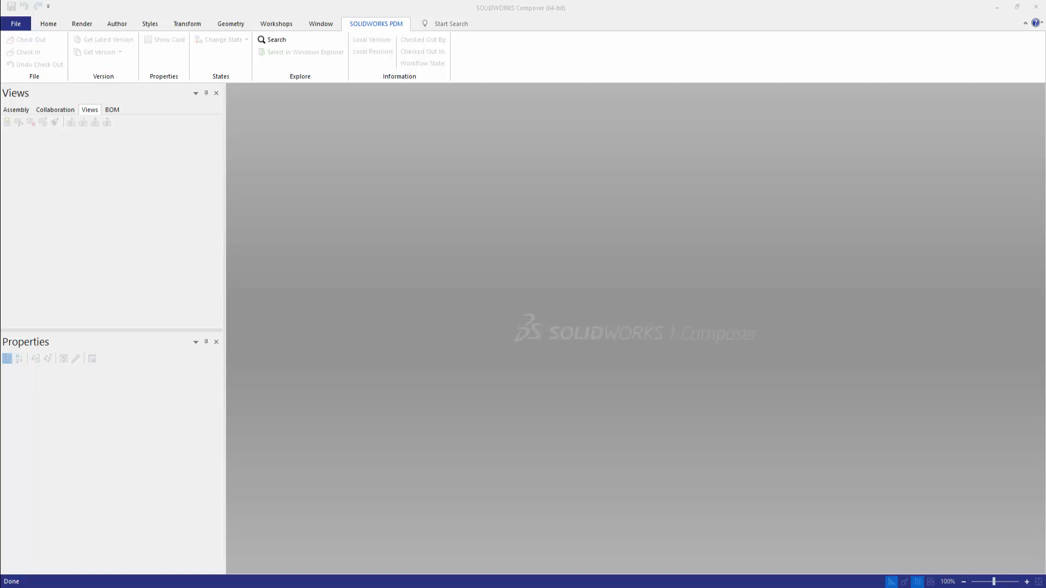
{"action": "mouse_move", "coordinate": [515, 453]}
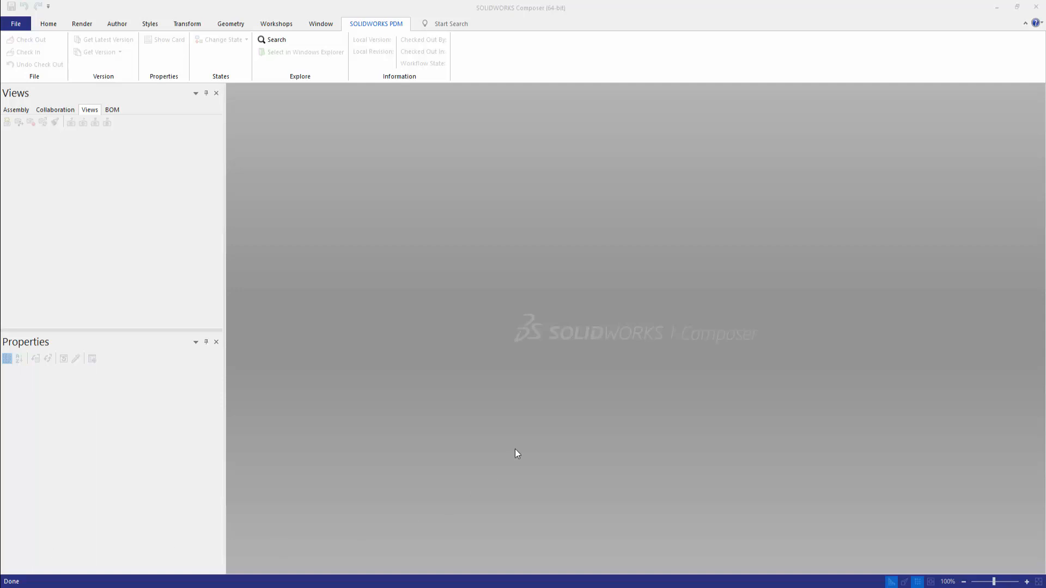
{"action": "mouse_move", "coordinate": [534, 399]}
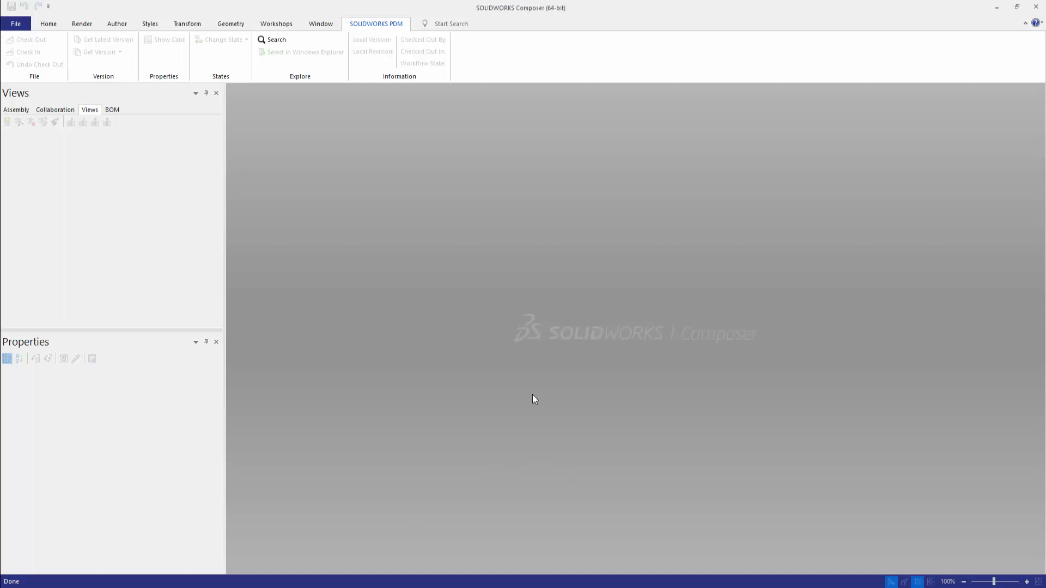
{"action": "mouse_move", "coordinate": [484, 310]}
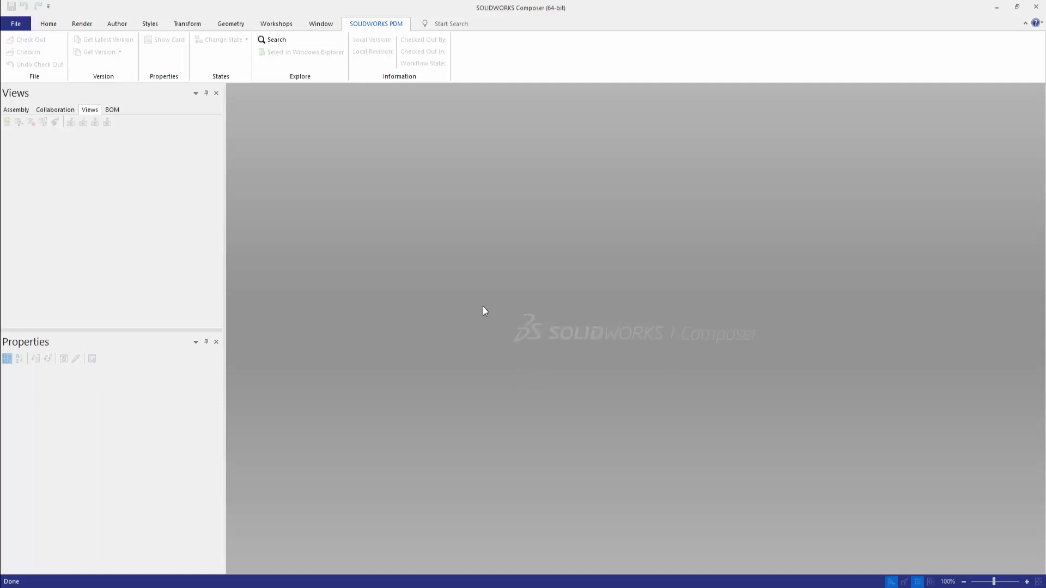
{"action": "mouse_move", "coordinate": [494, 307]}
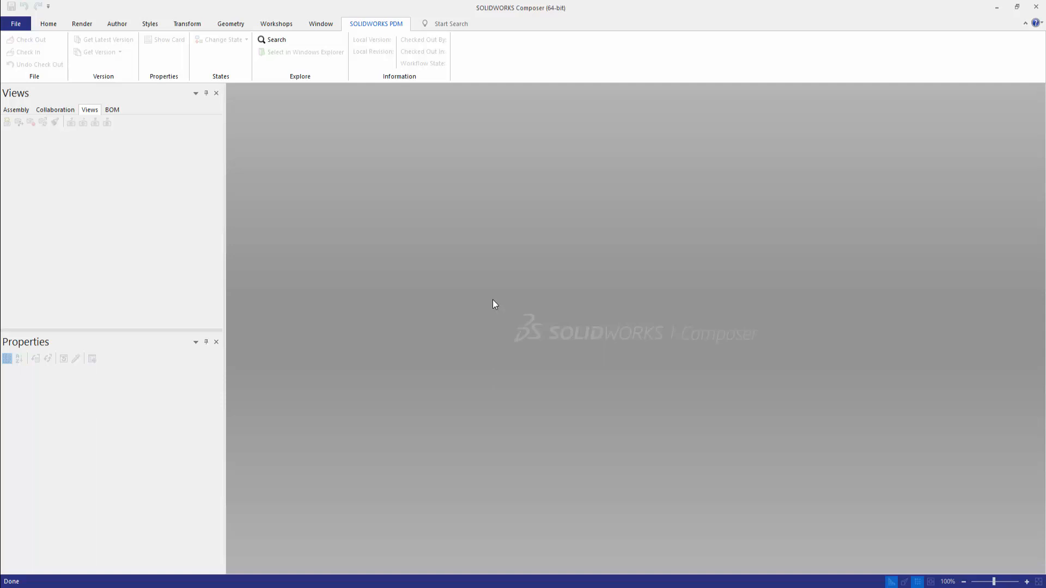
{"action": "mouse_move", "coordinate": [421, 296]}
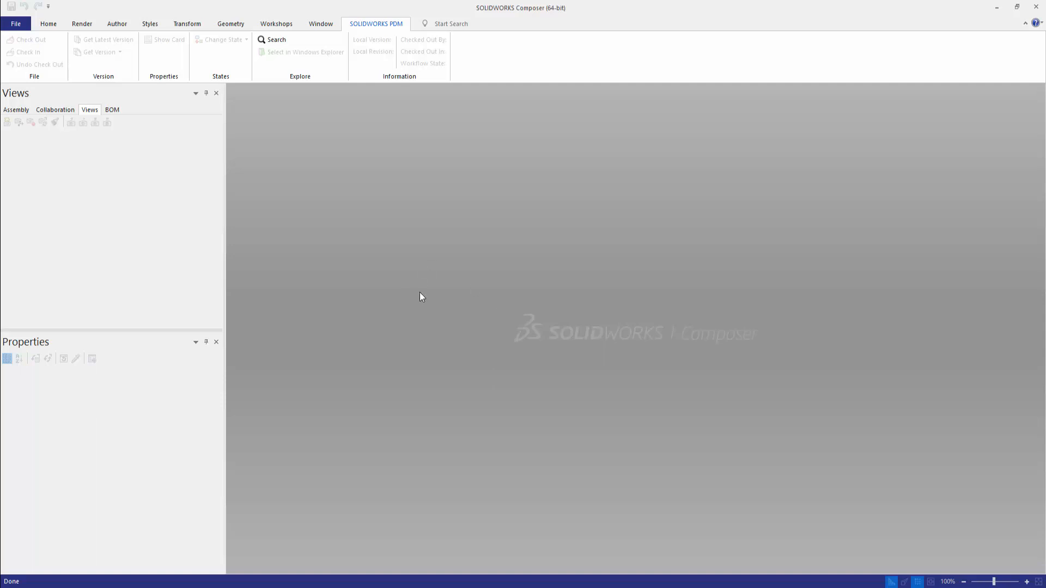
{"action": "mouse_move", "coordinate": [394, 298]}
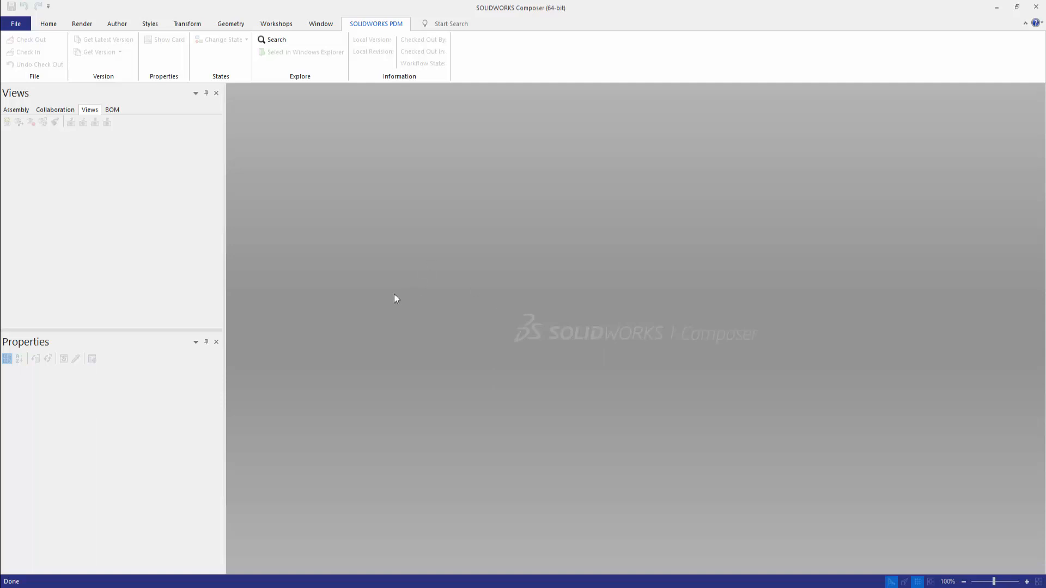
{"action": "mouse_move", "coordinate": [435, 316]}
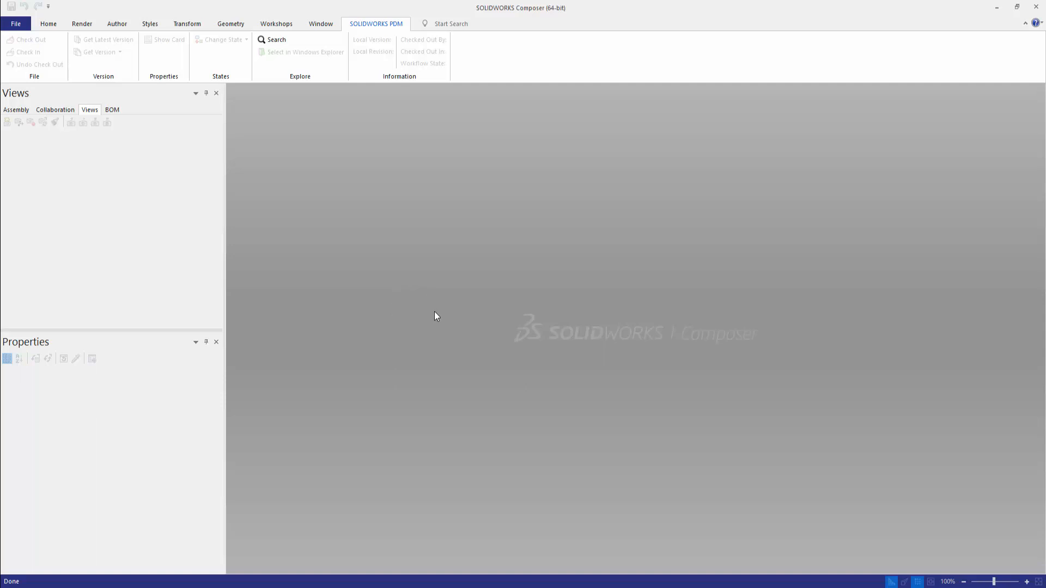
{"action": "mouse_move", "coordinate": [354, 239]}
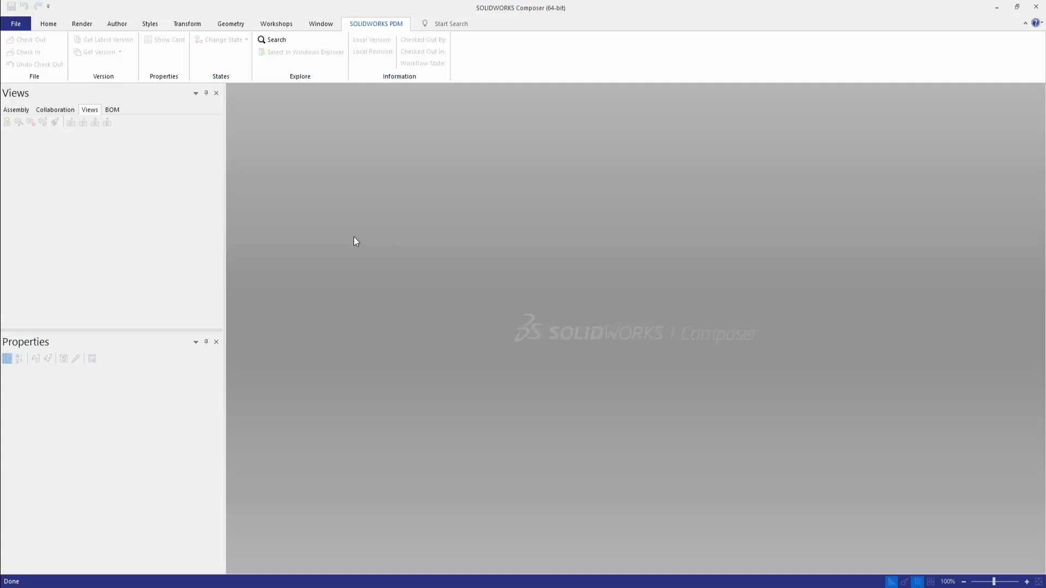
{"action": "mouse_move", "coordinate": [453, 156]}
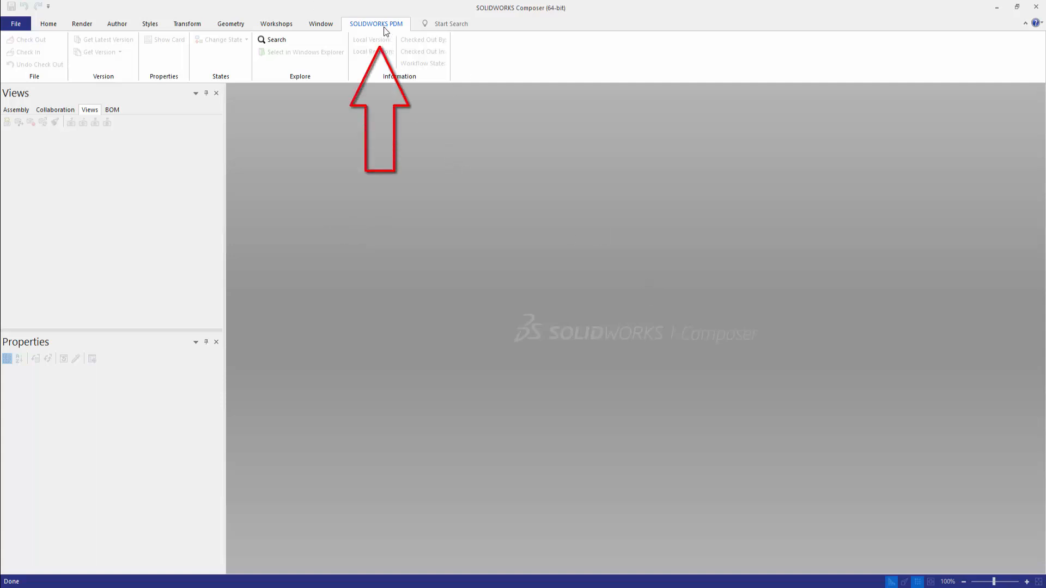
{"action": "mouse_move", "coordinate": [54, 39]}
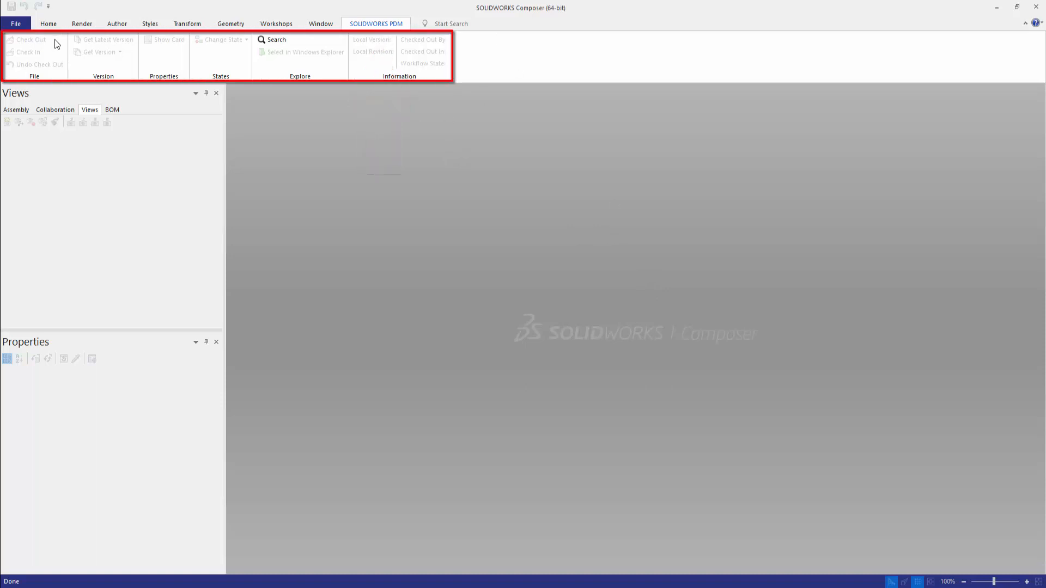
{"action": "mouse_move", "coordinate": [71, 44]}
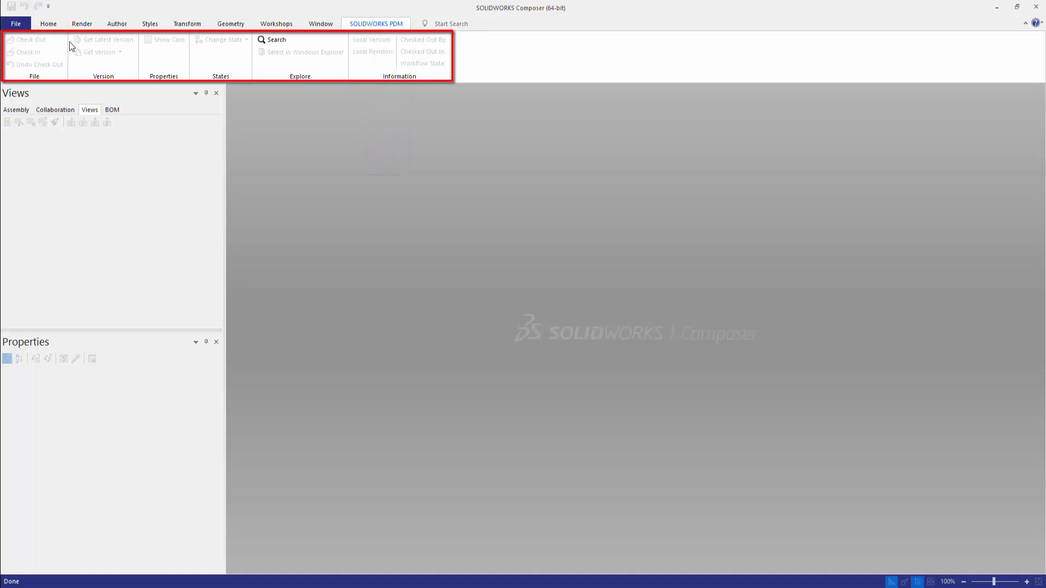
{"action": "mouse_move", "coordinate": [170, 35]}
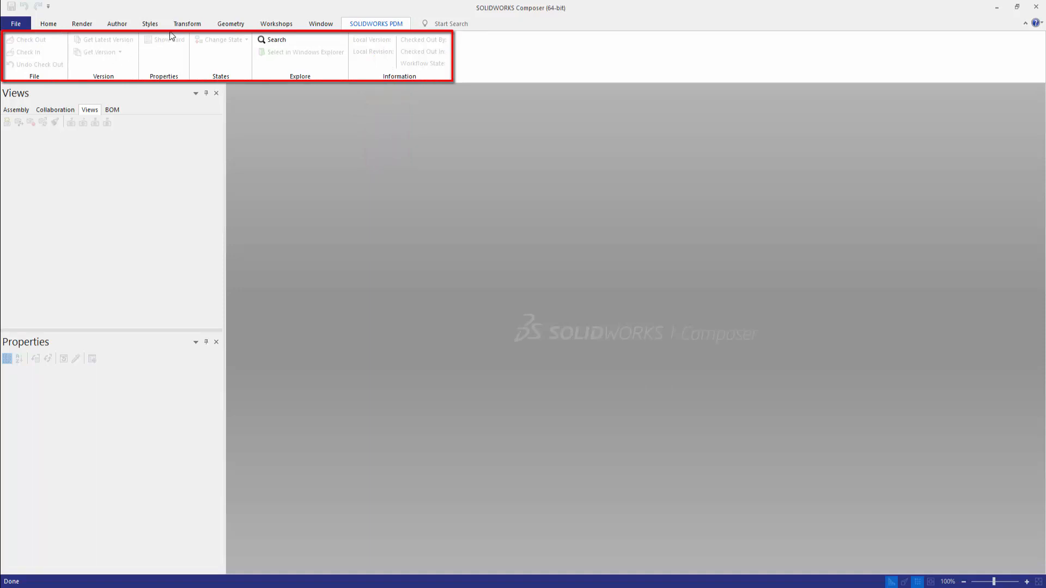
{"action": "mouse_move", "coordinate": [234, 43]}
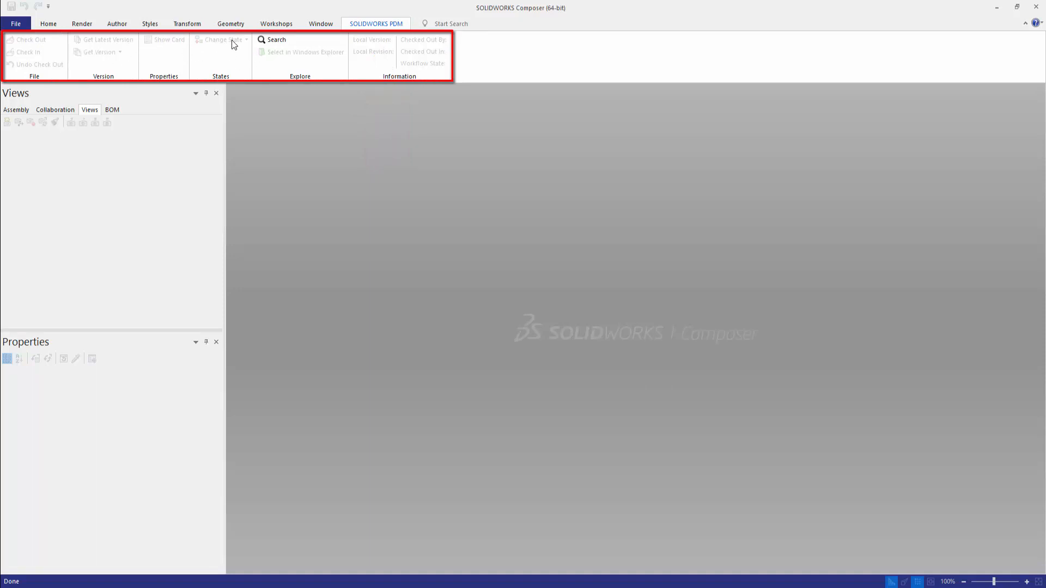
{"action": "mouse_move", "coordinate": [417, 75]}
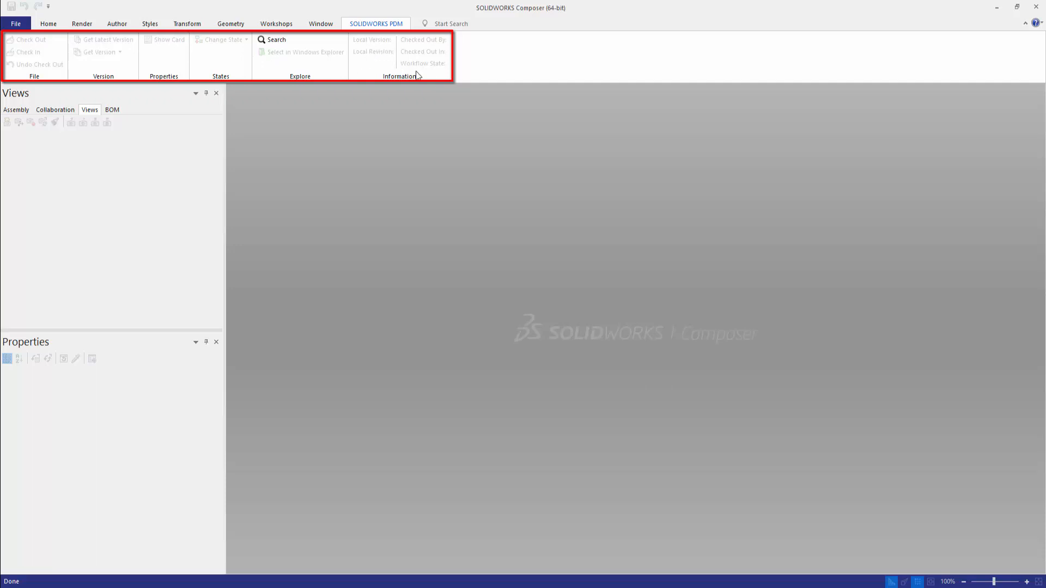
{"action": "mouse_move", "coordinate": [427, 187]}
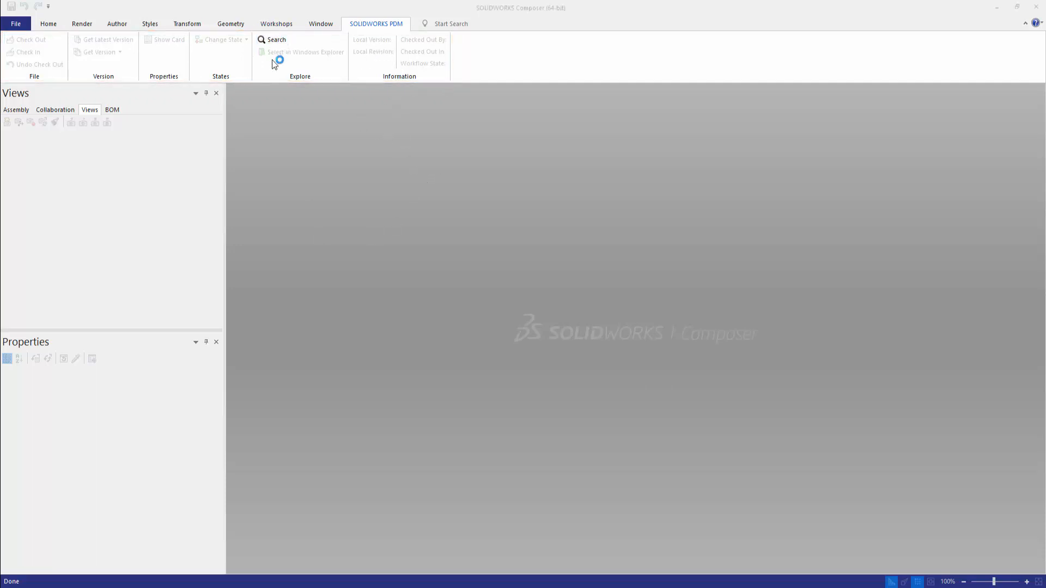
Run a Complete Search for vault files named 'printer', returning three ink jet printer files
{"action": "left_click", "coordinate": [275, 39]}
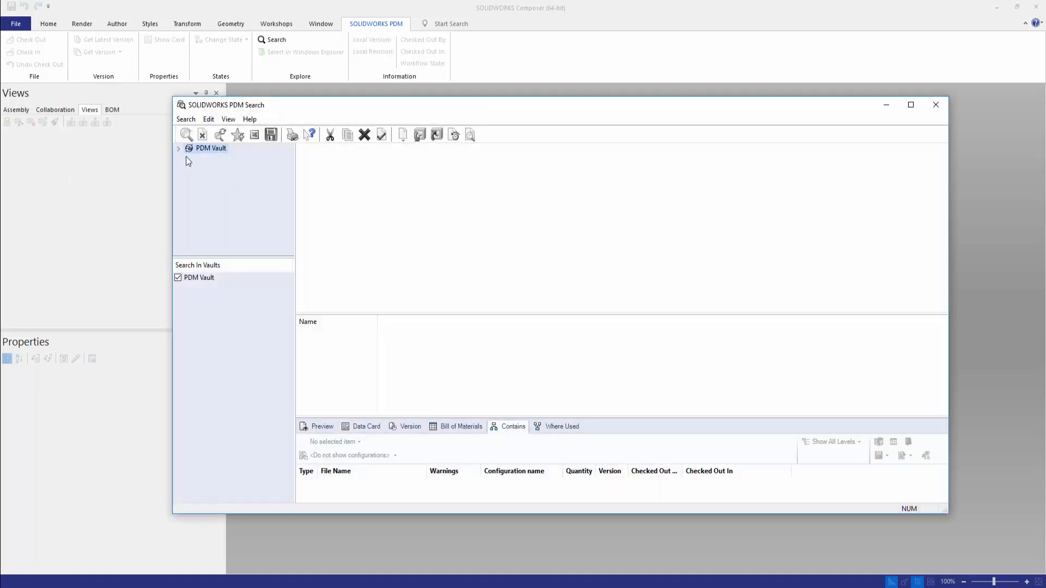
{"action": "left_click", "coordinate": [179, 148]}
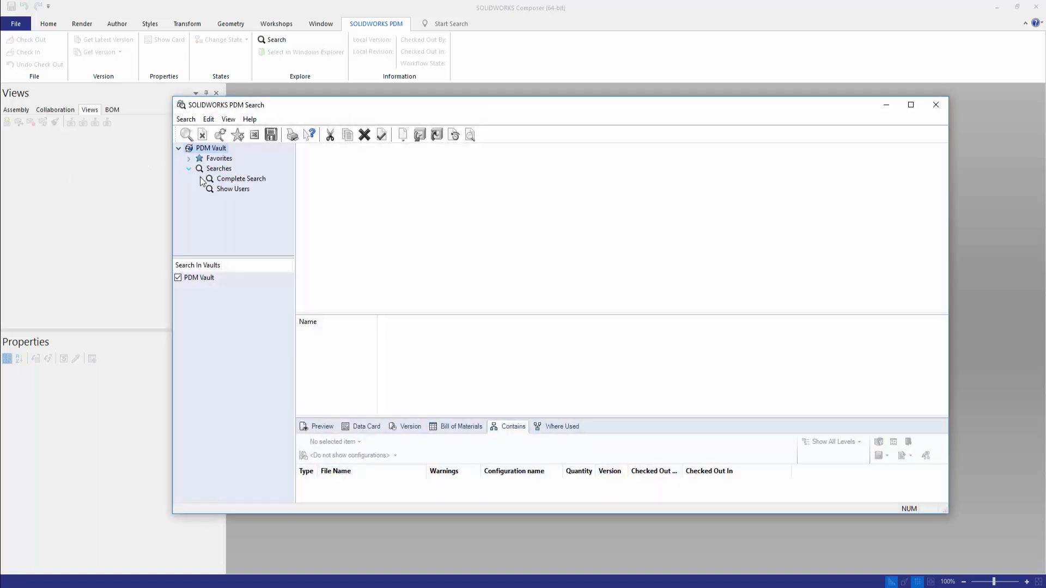
{"action": "left_click", "coordinate": [241, 178]}
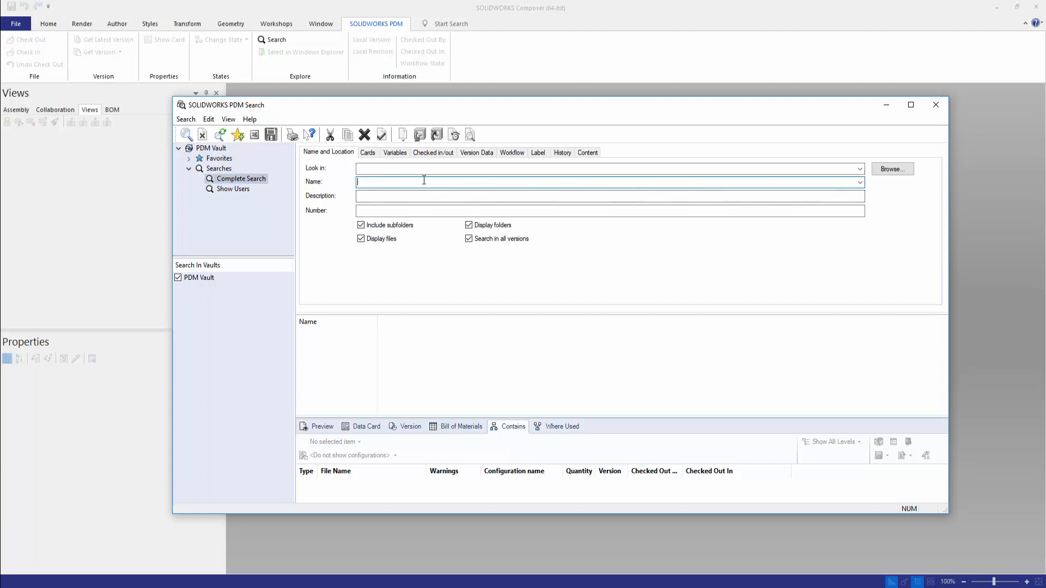
{"action": "type", "text": "printer"}
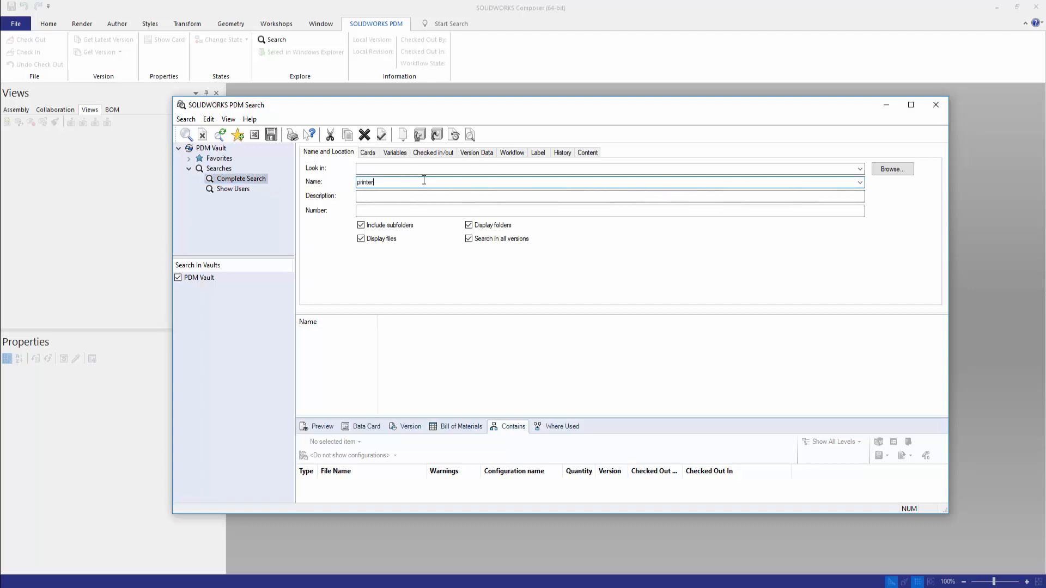
{"action": "left_click", "coordinate": [186, 134]}
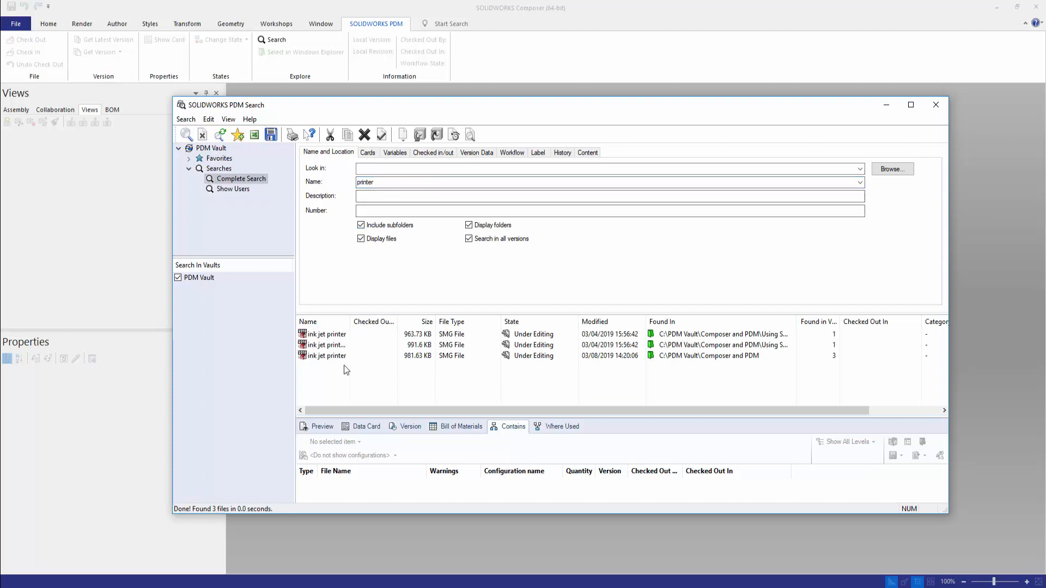
Check out the third ink jet printer result to Admin and open it in Composer
{"action": "left_click", "coordinate": [326, 355]}
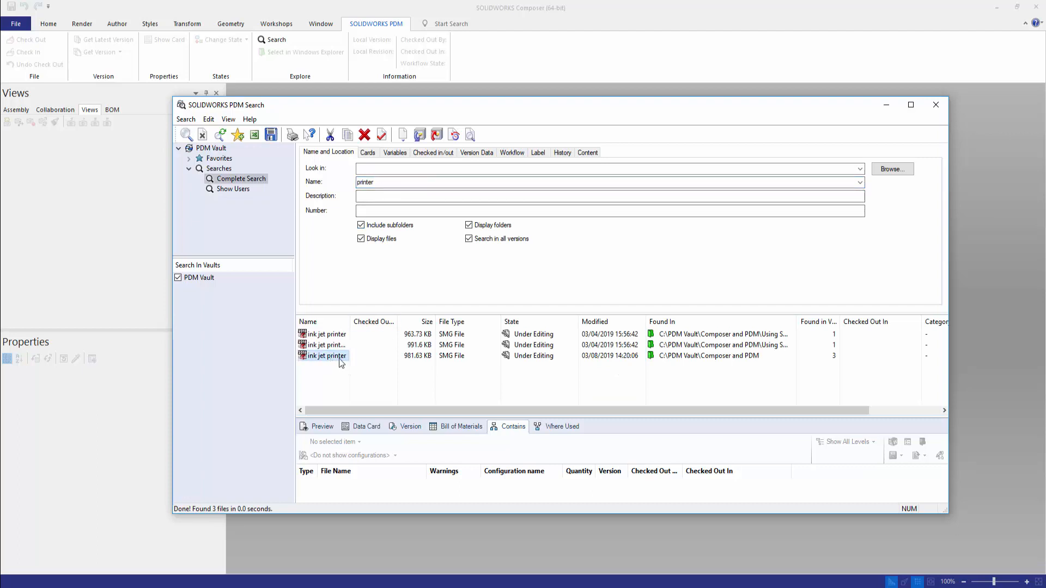
{"action": "right_click", "coordinate": [325, 355]}
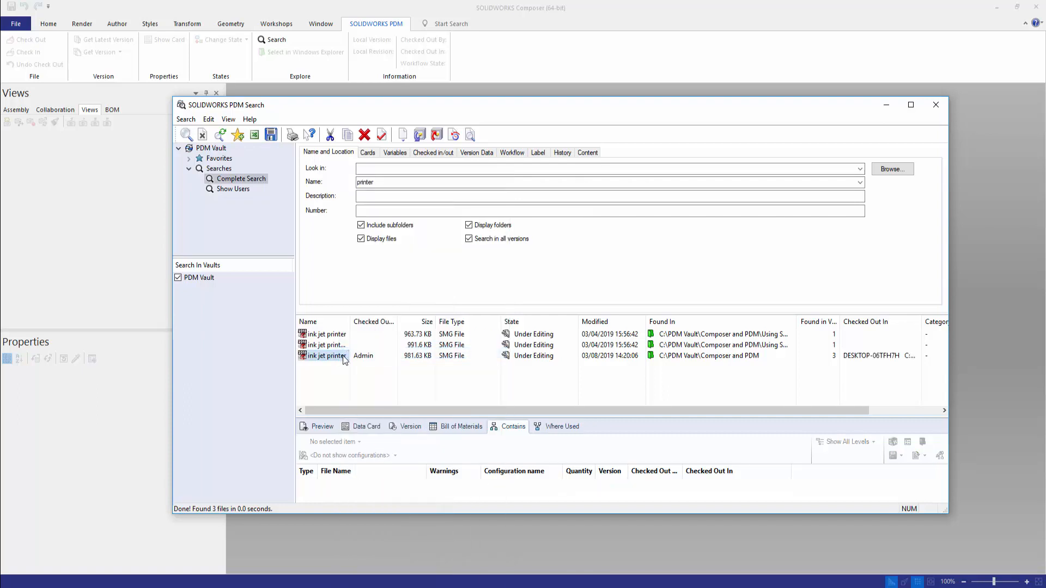
{"action": "left_click", "coordinate": [324, 355]}
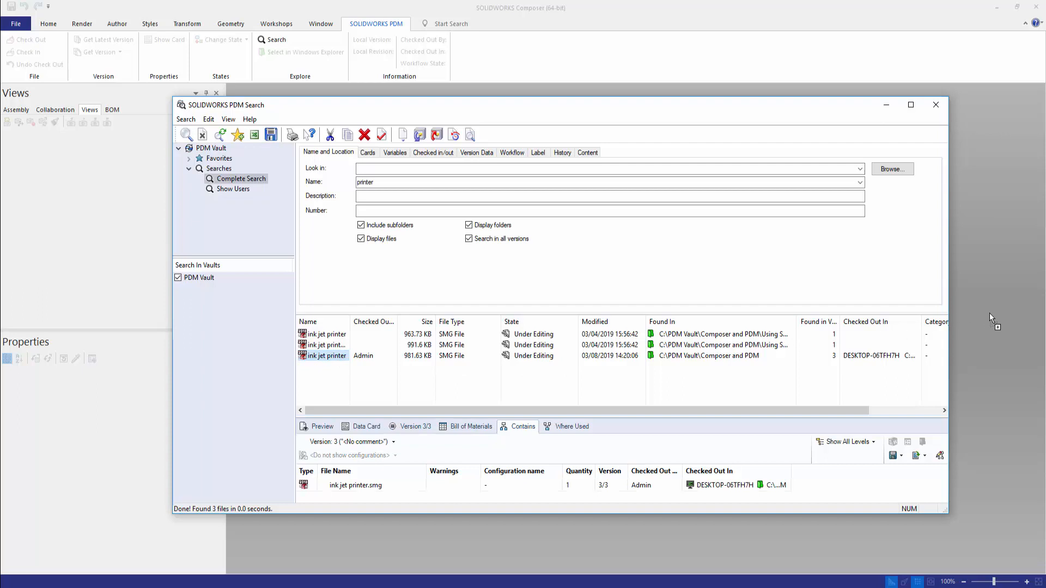
{"action": "double_click", "coordinate": [325, 355]}
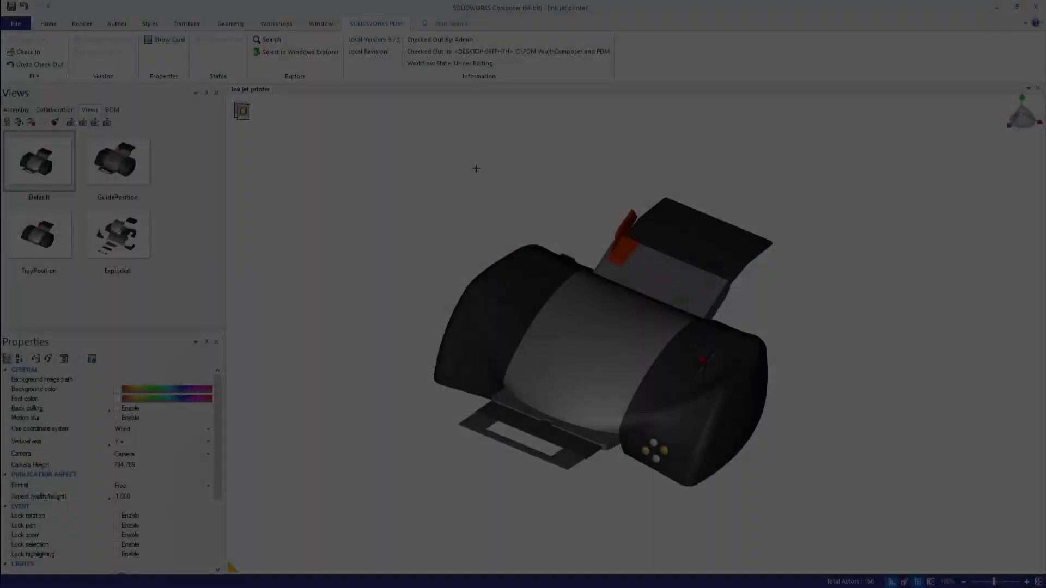
Apply the Default view to the checked-out printer, shown as version 3/3 Under Editing
{"action": "left_click", "coordinate": [39, 160]}
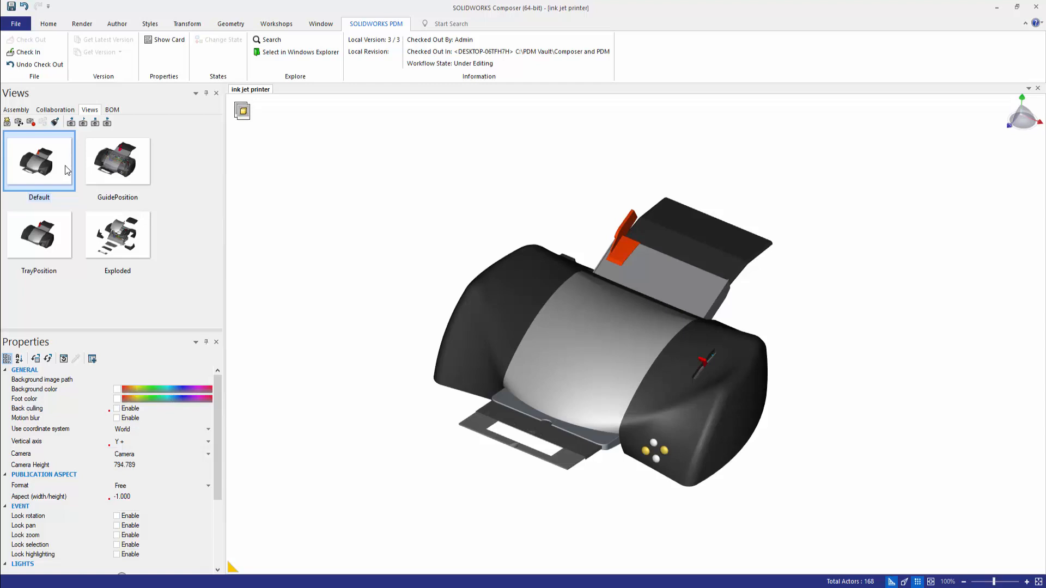
{"action": "left_click", "coordinate": [14, 23]}
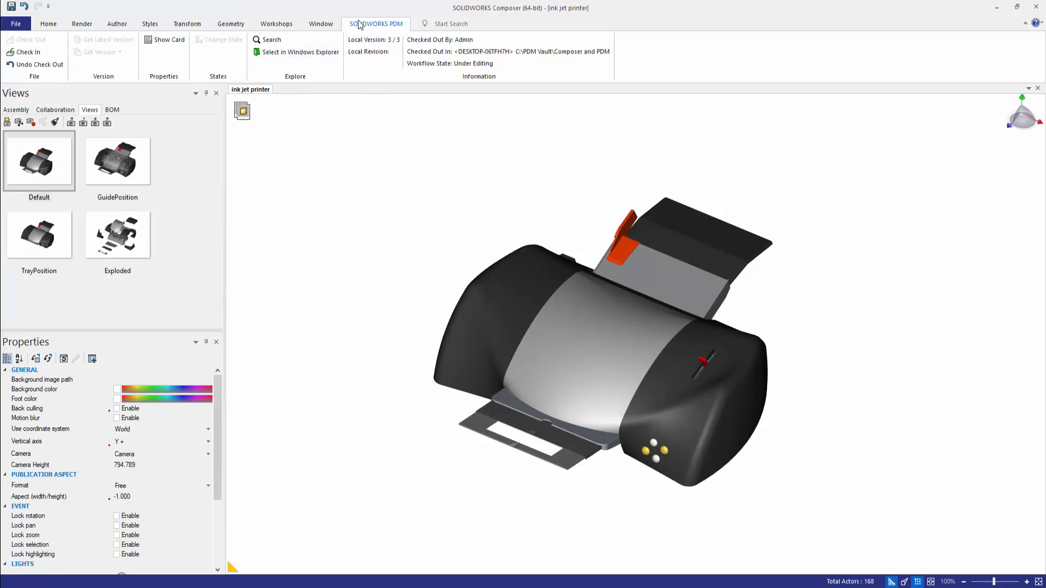
Start Check In, listing ink jet printer.smg as new version 4/4 with empty comment
{"action": "left_click", "coordinate": [25, 52]}
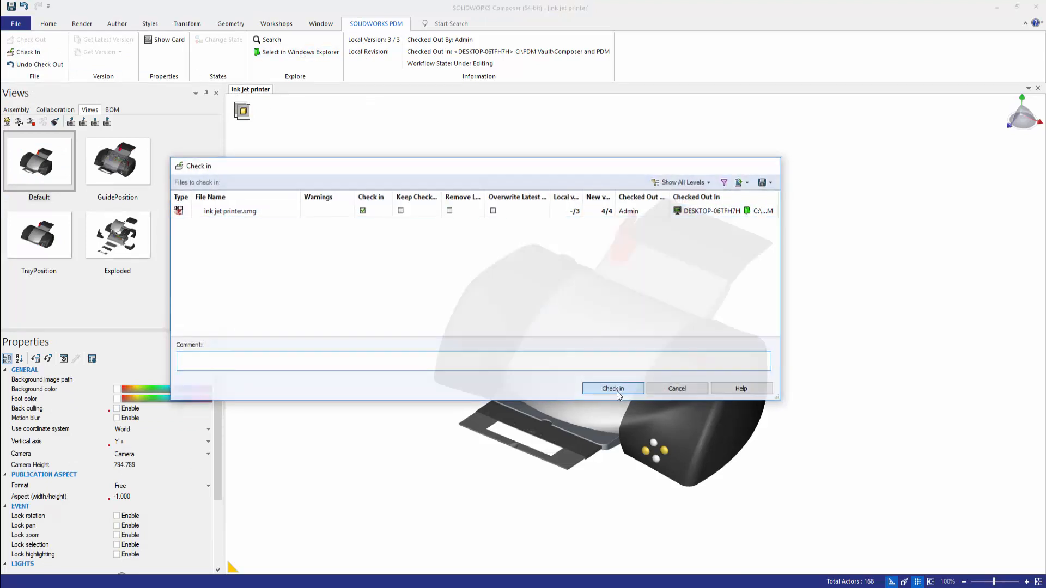
Confirm the check-in so ink jet printer.smg is in the vault at local version 4/4
{"action": "left_click", "coordinate": [611, 388]}
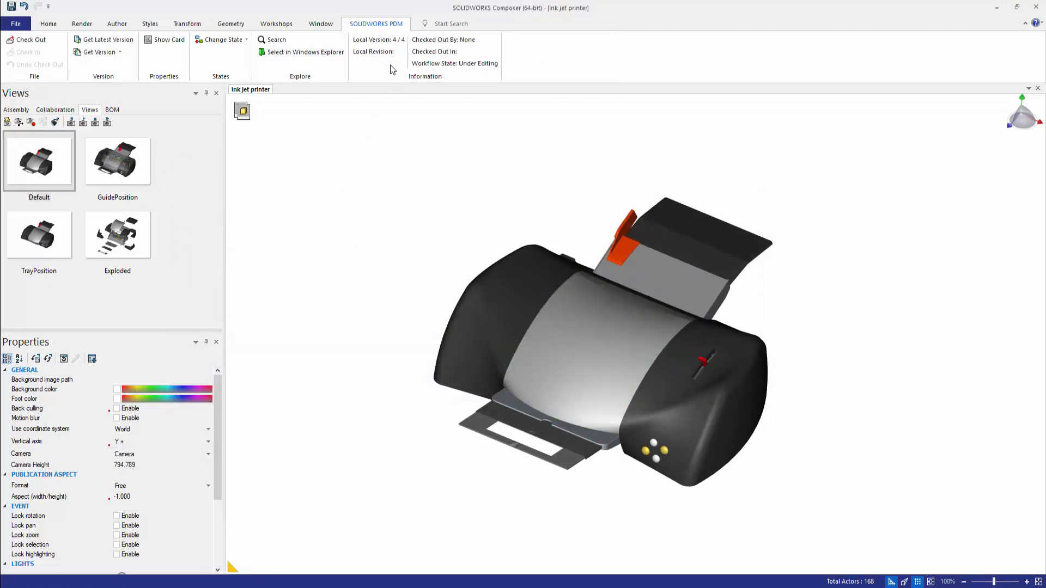
{"action": "mouse_move", "coordinate": [380, 51]}
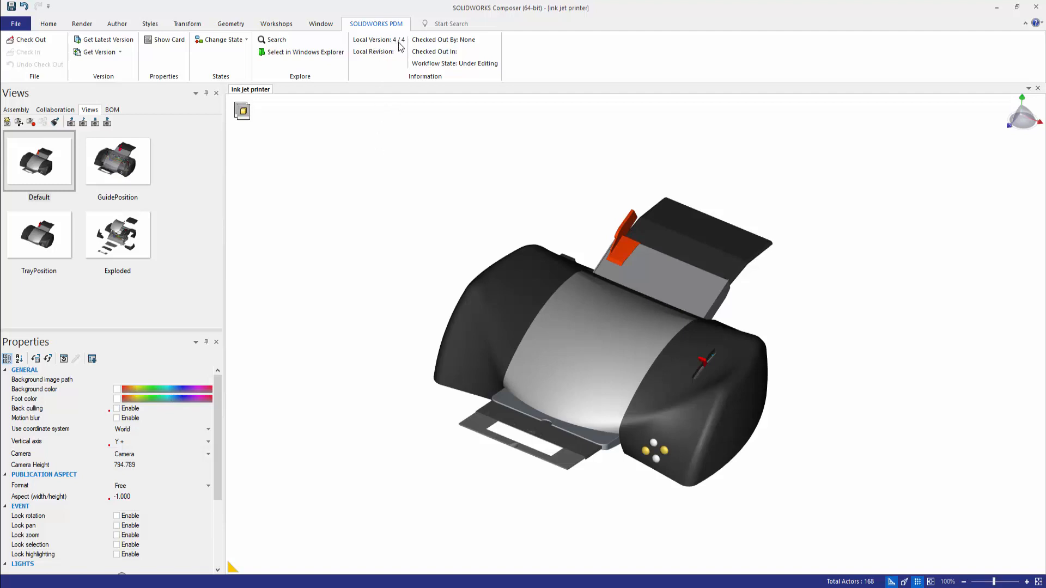
{"action": "mouse_move", "coordinate": [416, 66]}
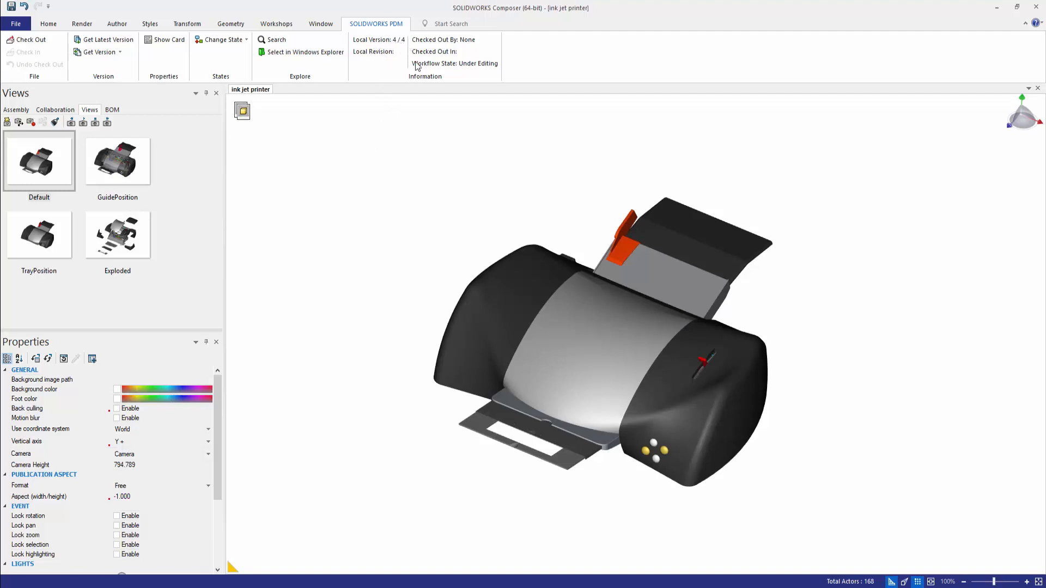
{"action": "mouse_move", "coordinate": [346, 268]}
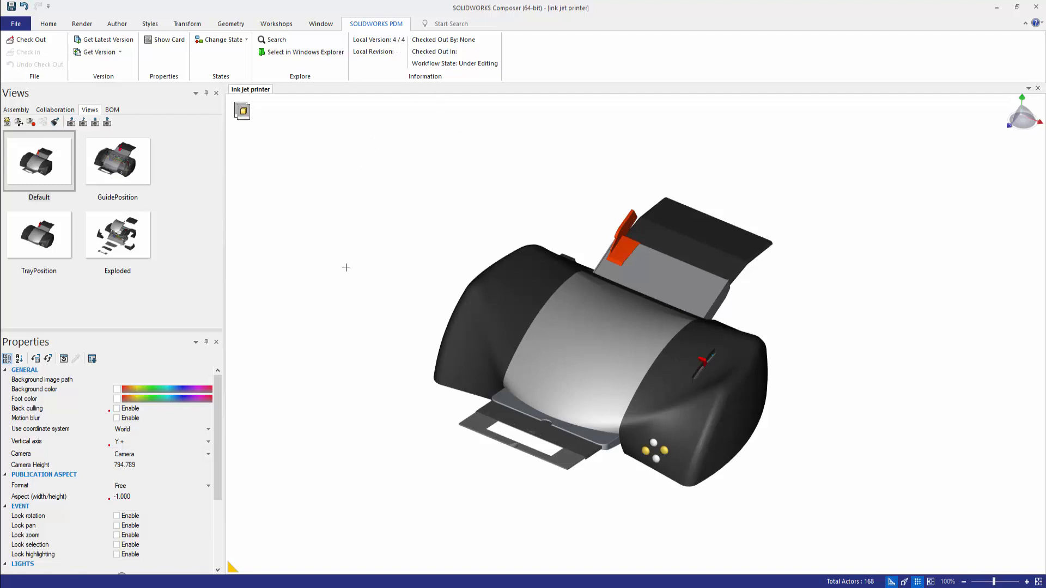
{"action": "mouse_move", "coordinate": [349, 247]}
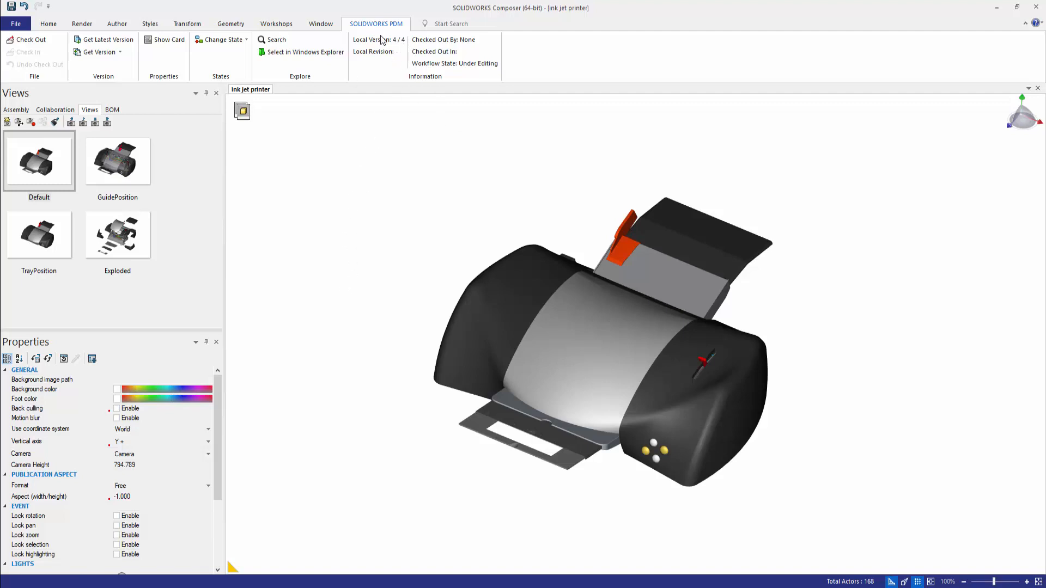
{"action": "mouse_move", "coordinate": [391, 47]}
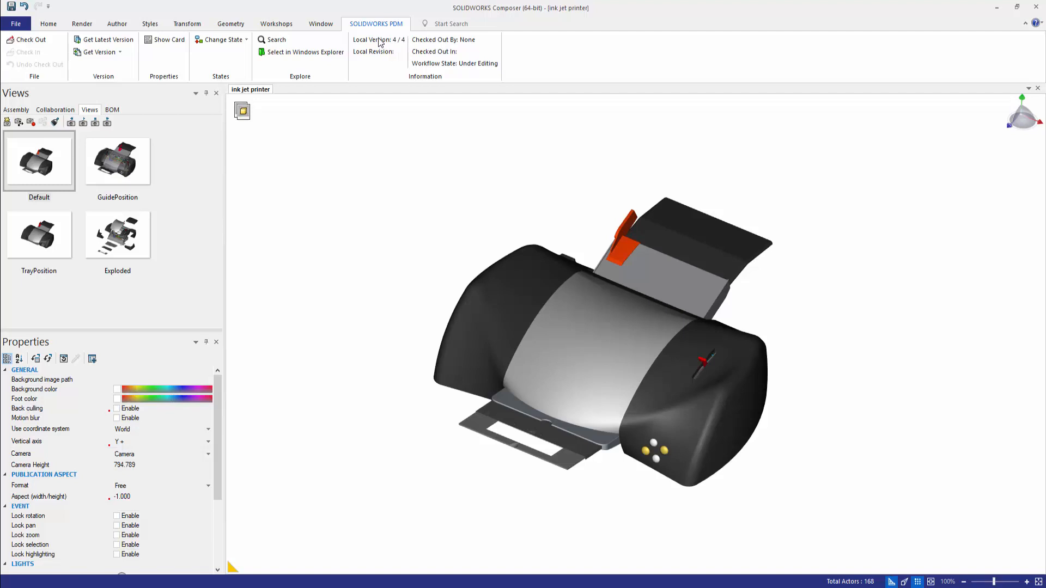
{"action": "mouse_move", "coordinate": [381, 54]}
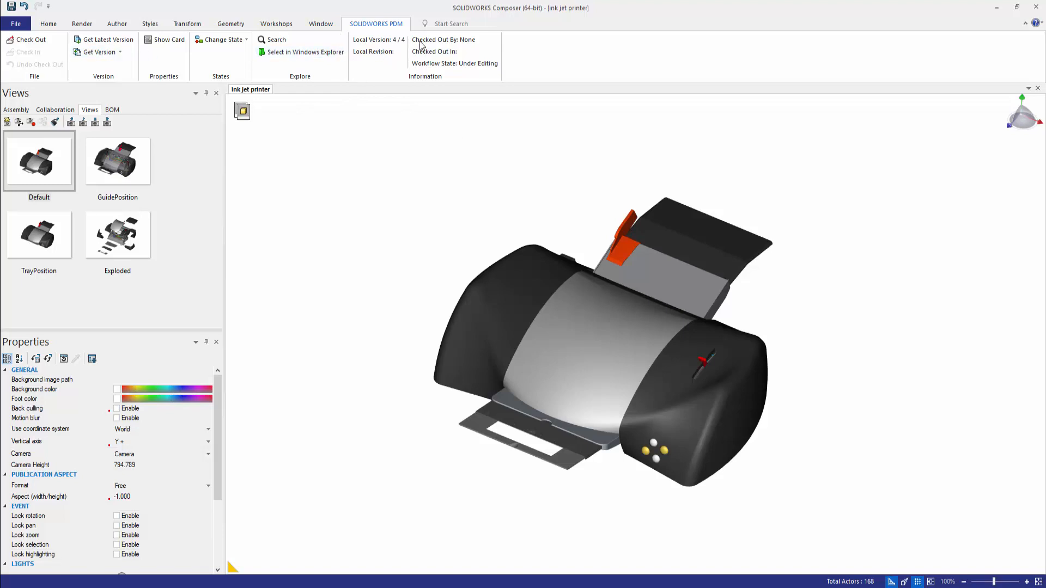
Review the Get Version list of earlier versions and close it without picking one
{"action": "left_click", "coordinate": [99, 52]}
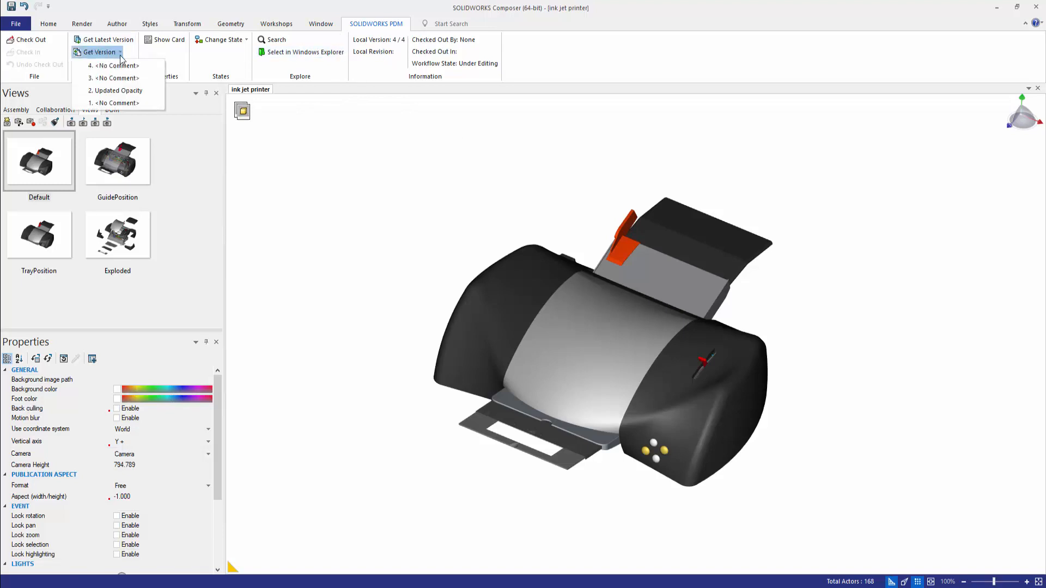
{"action": "mouse_move", "coordinate": [117, 78]}
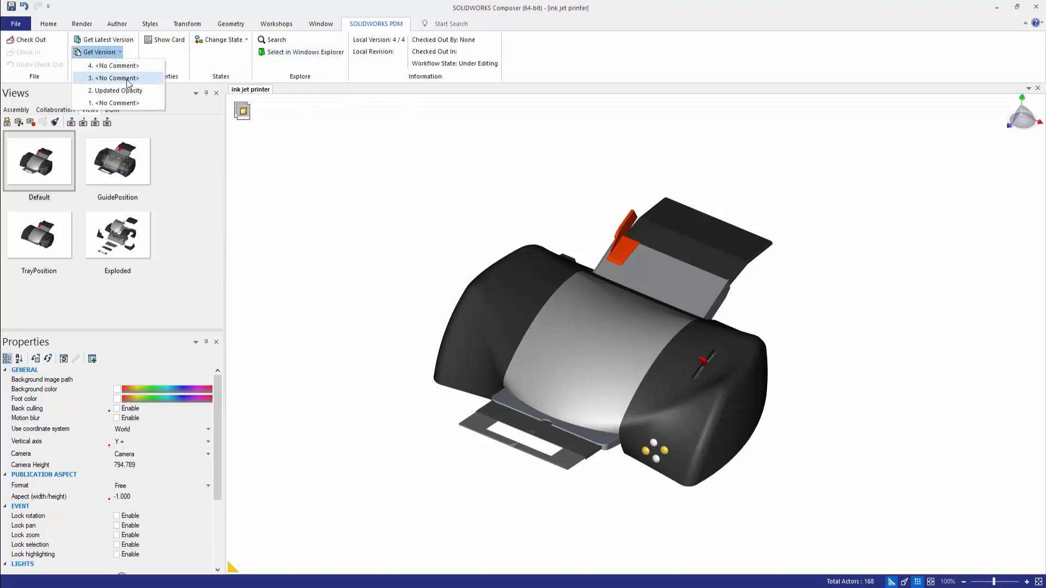
{"action": "left_click", "coordinate": [118, 90]}
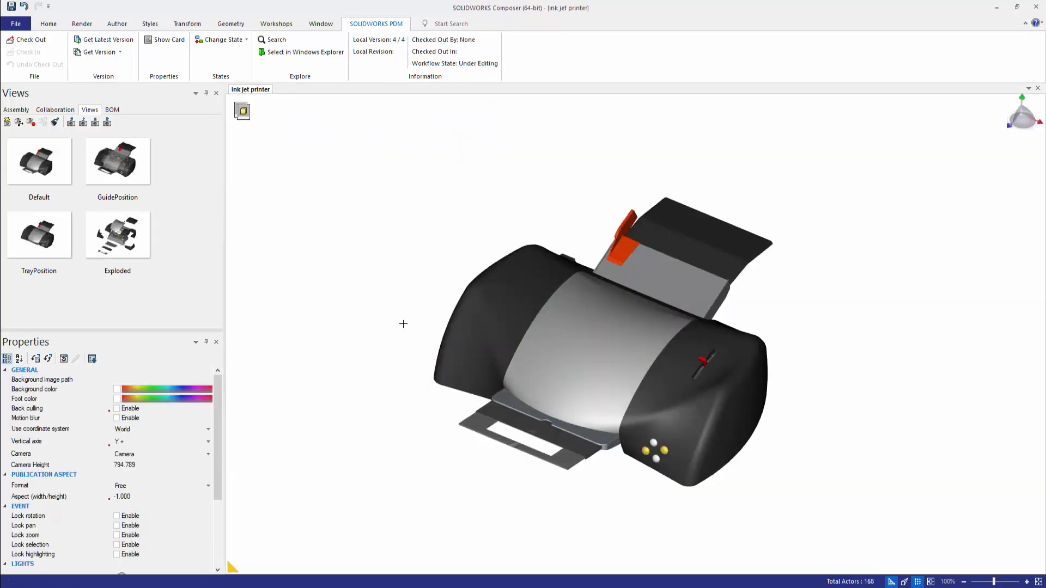
{"action": "left_click", "coordinate": [39, 160]}
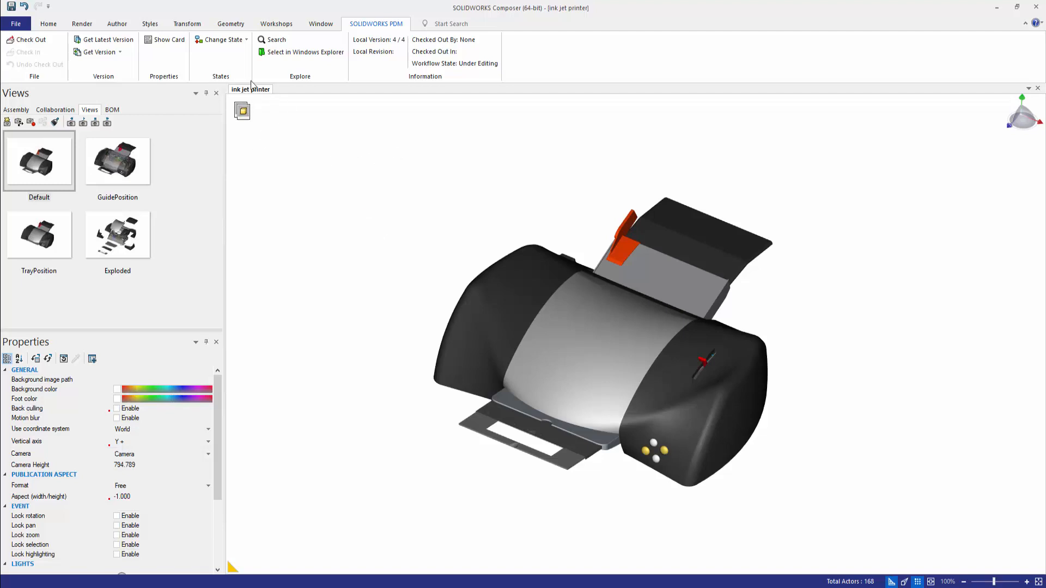
Choose Change State > Submit for Approval and accept losing unsaved changes
{"action": "left_click", "coordinate": [224, 39]}
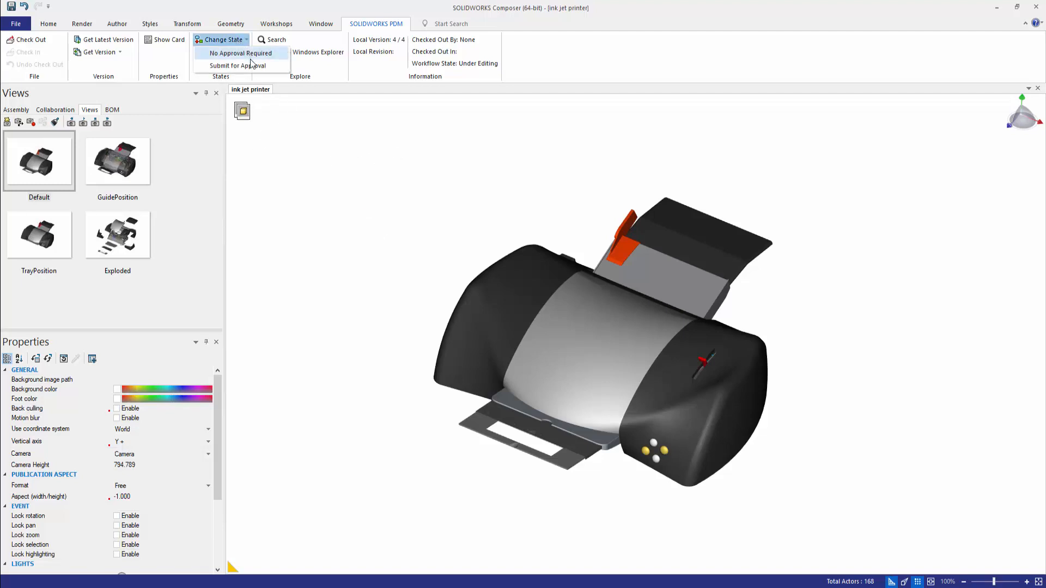
{"action": "left_click", "coordinate": [241, 52]}
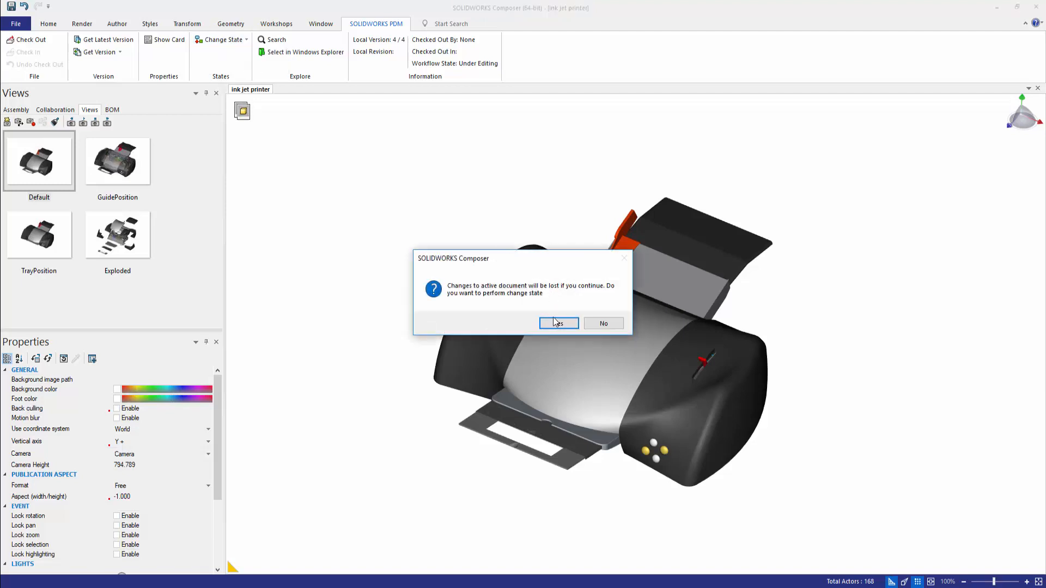
{"action": "left_click", "coordinate": [557, 324]}
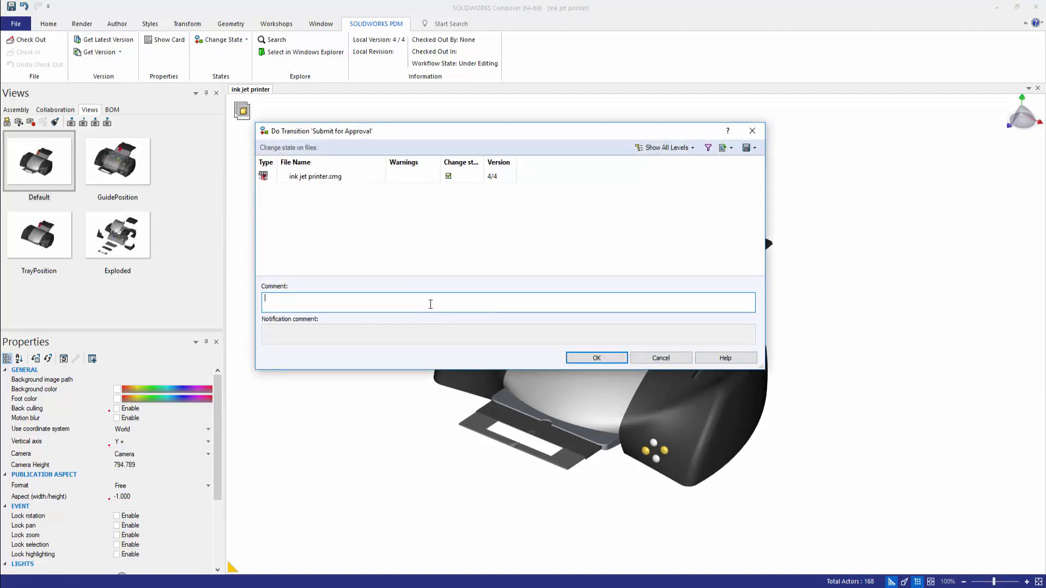
Submit with comment 'Updated colours and added new exploded view', reaching Waiting for Approval
{"action": "type", "text": "o"}
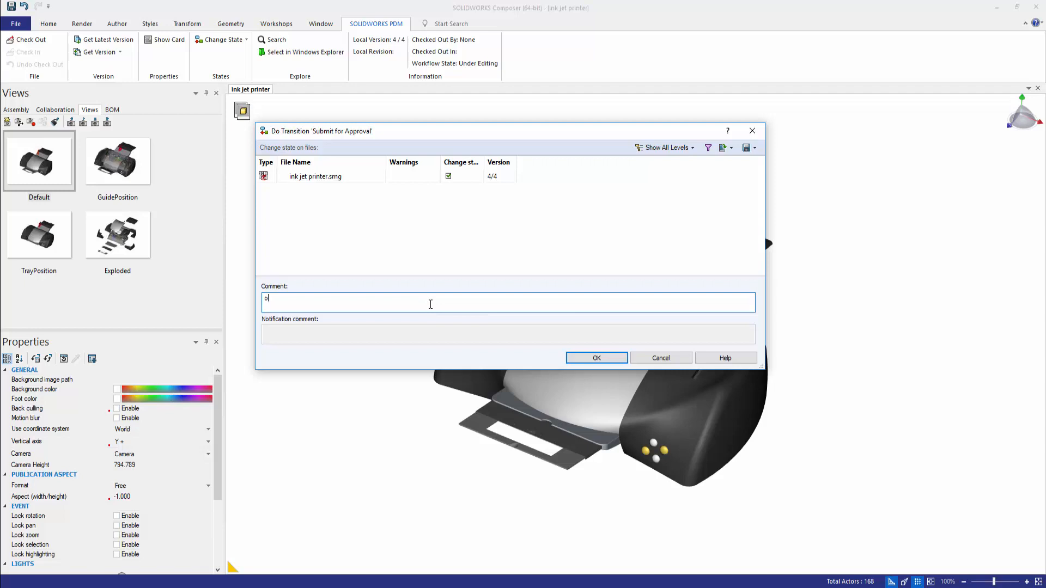
{"action": "key", "text": "Backspace"}
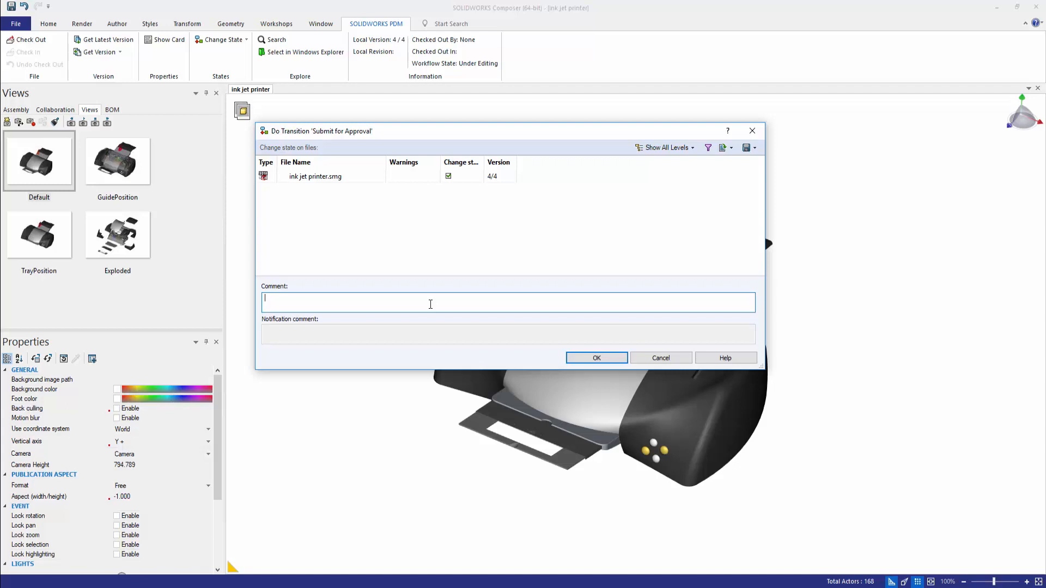
{"action": "mouse_move", "coordinate": [313, 46]}
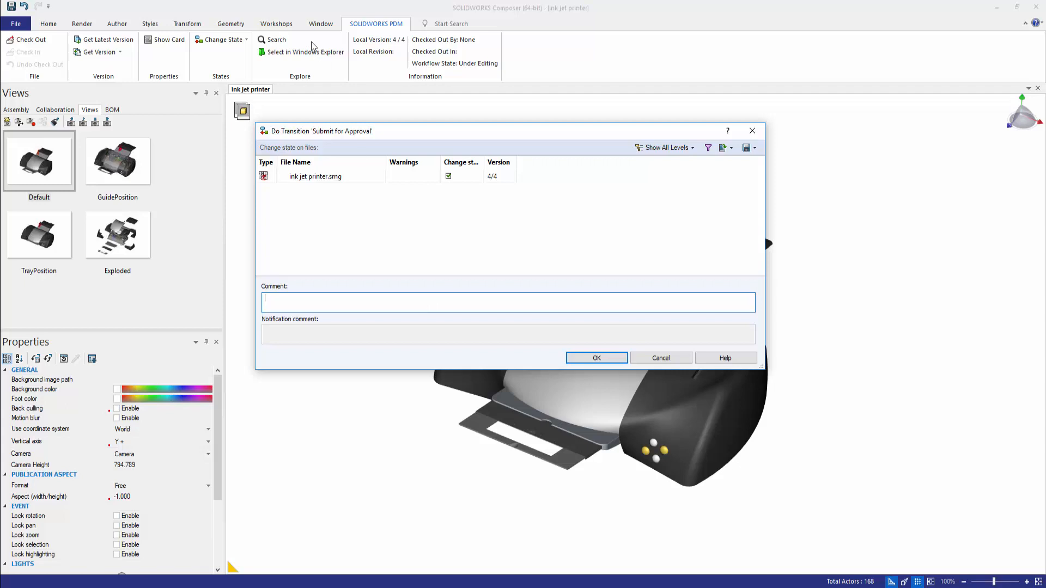
{"action": "mouse_move", "coordinate": [299, 113]}
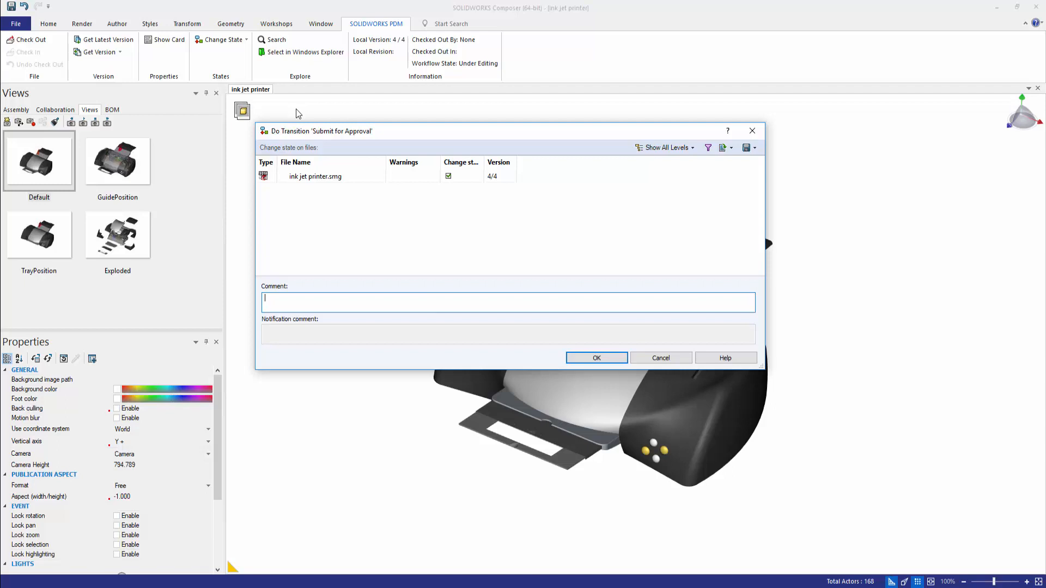
{"action": "type", "text": "Updated colours an"}
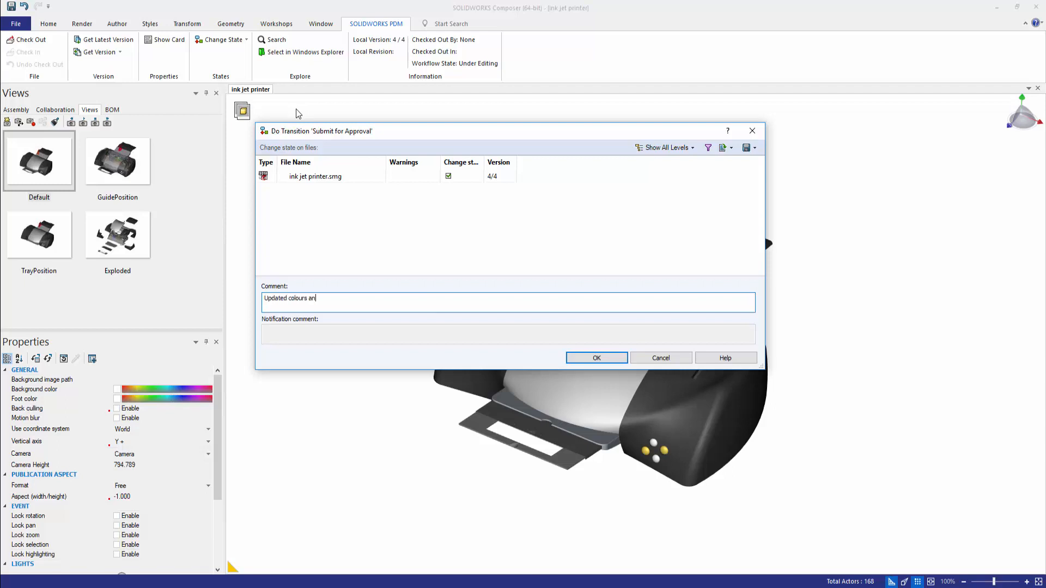
{"action": "type", "text": "d added new"}
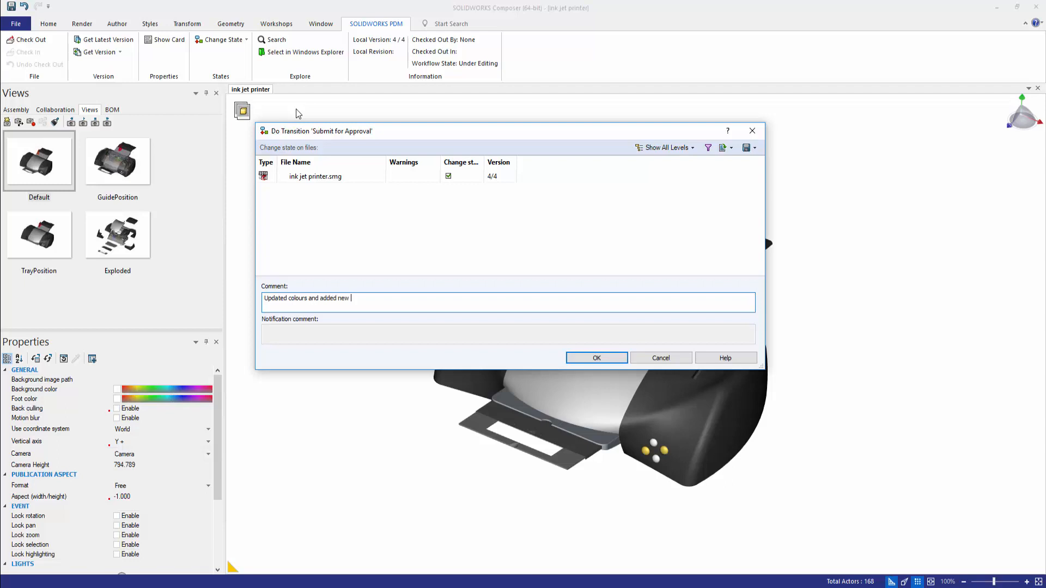
{"action": "type", "text": "exploded view"}
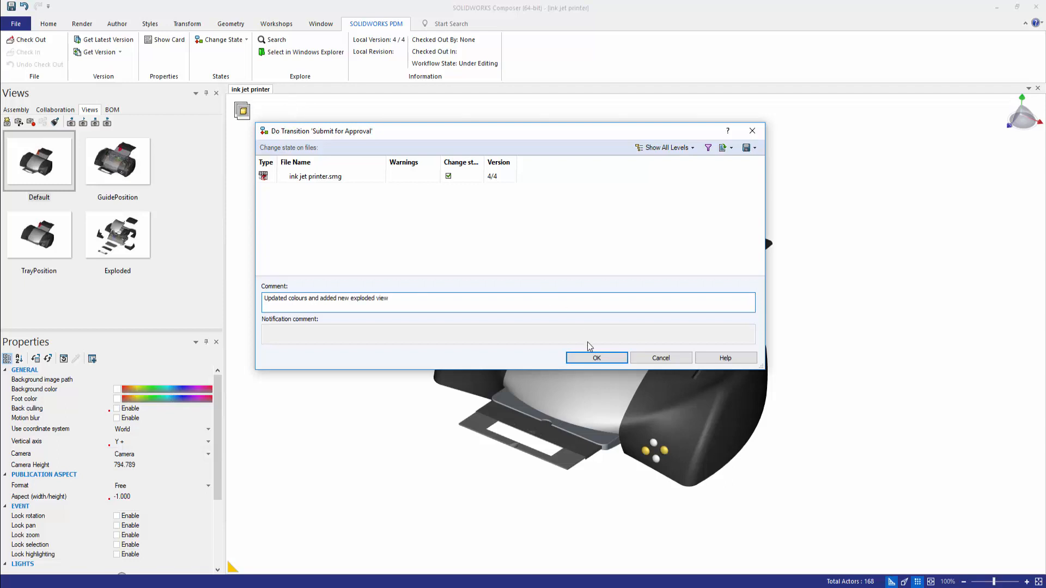
{"action": "left_click", "coordinate": [596, 357]}
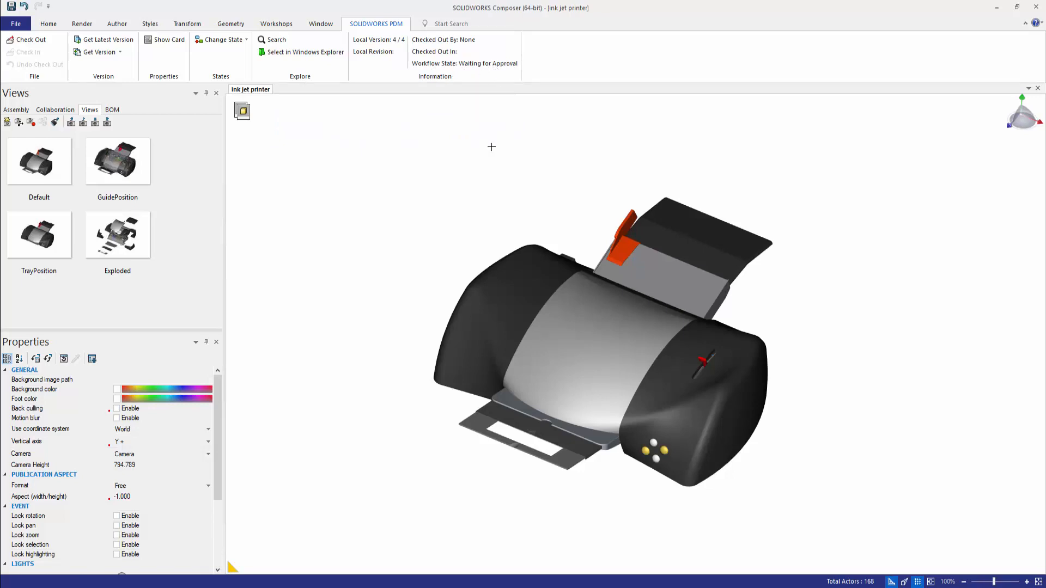
{"action": "mouse_move", "coordinate": [549, 153]}
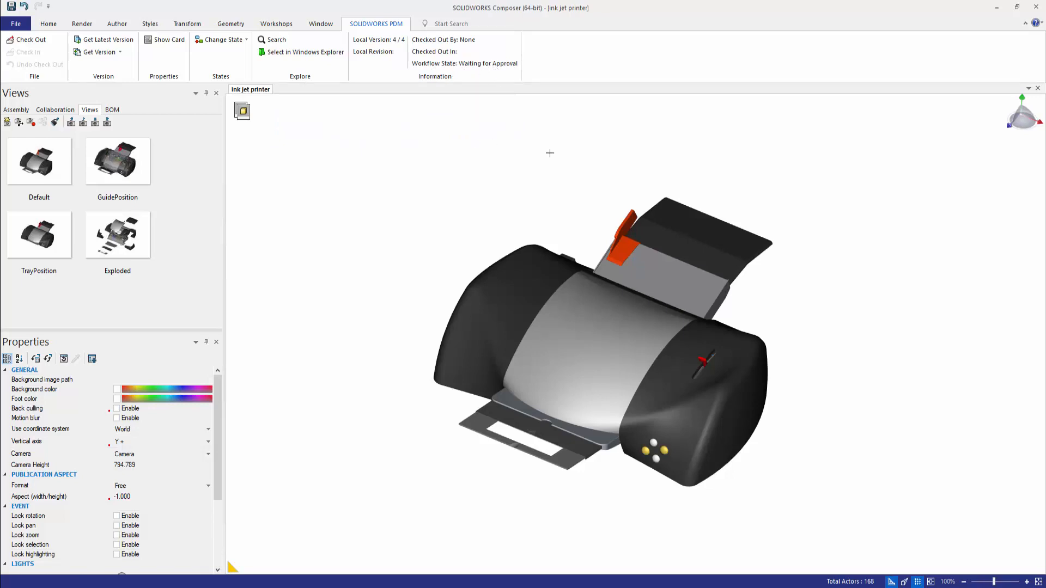